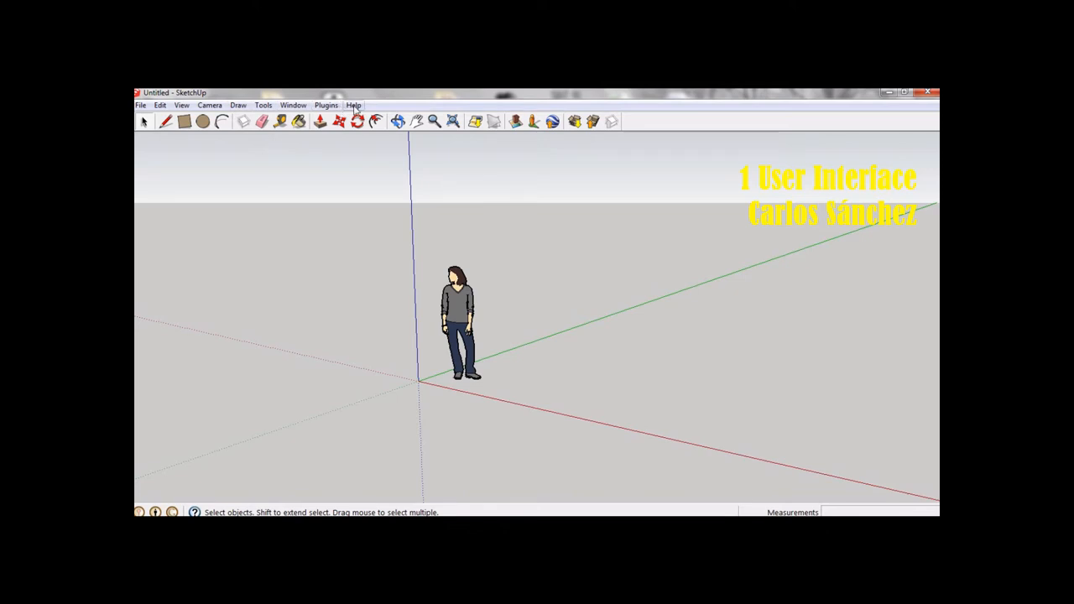
Step: Uncheck Getting Started under View > Toolbars, then reopen the Toolbars menu
{"action": "left_click", "coordinate": [165, 124]}
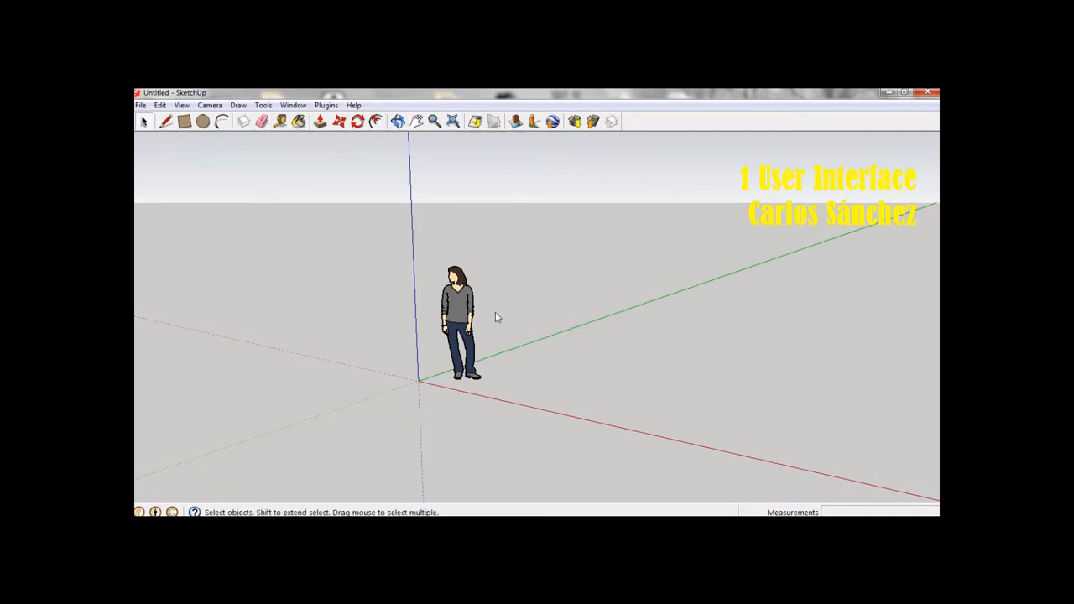
{"action": "mouse_move", "coordinate": [319, 431]}
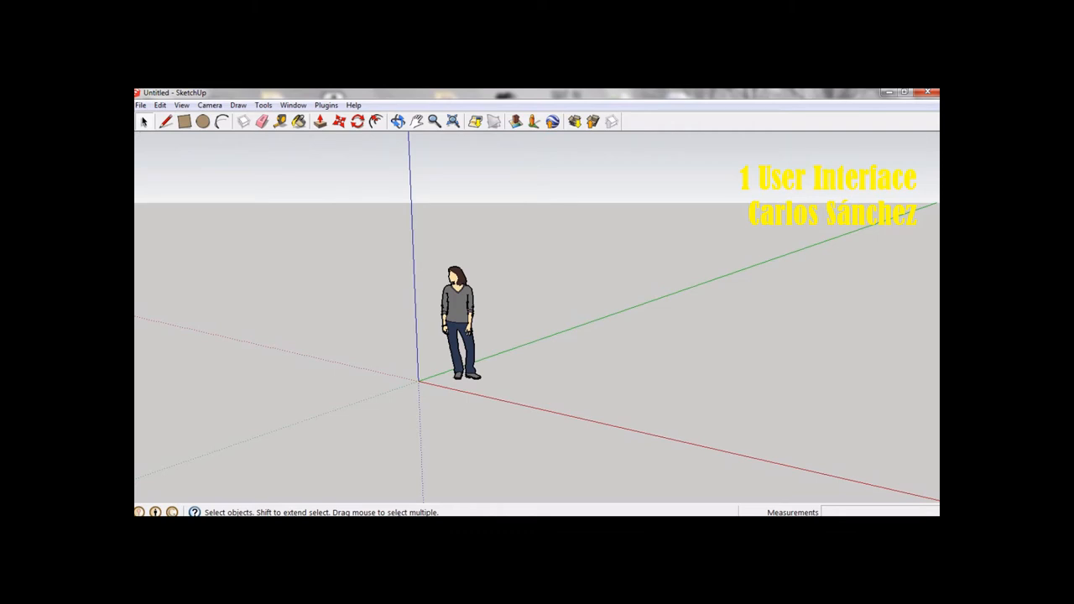
{"action": "mouse_move", "coordinate": [268, 366]}
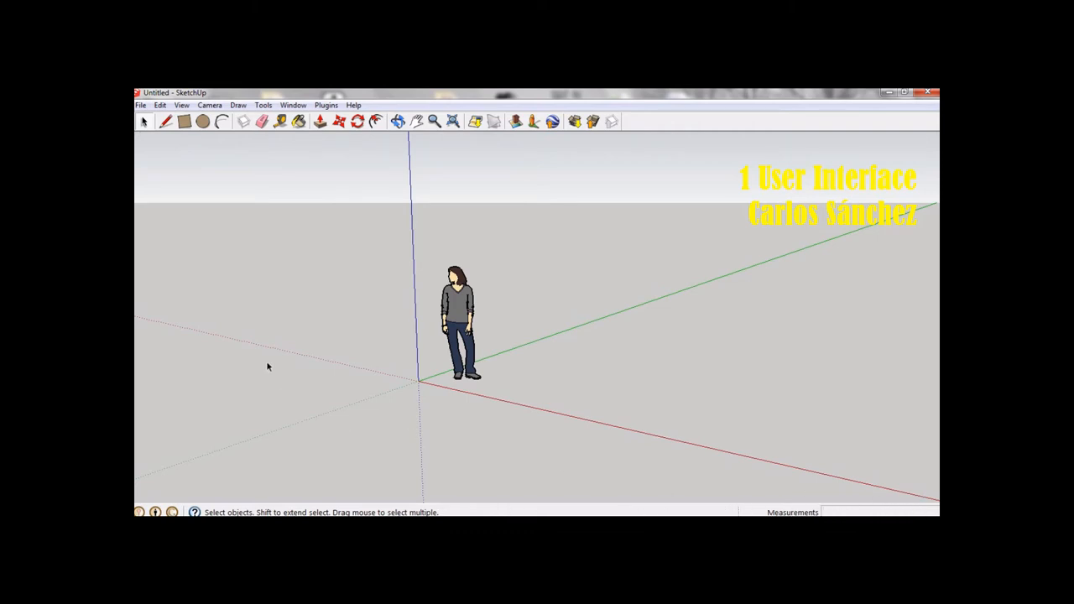
{"action": "mouse_move", "coordinate": [256, 365]}
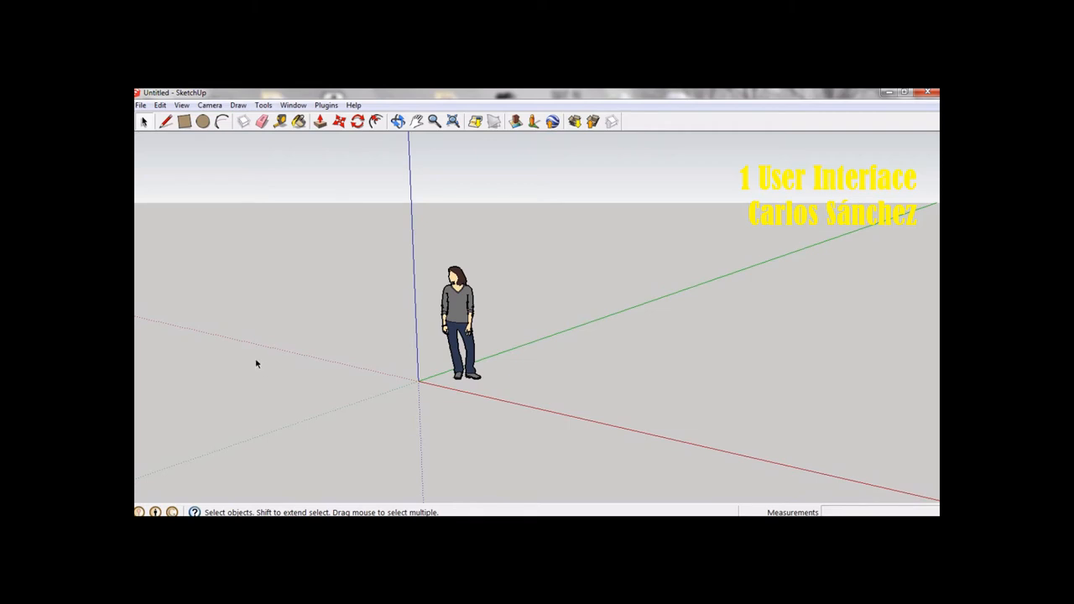
{"action": "mouse_move", "coordinate": [181, 152]}
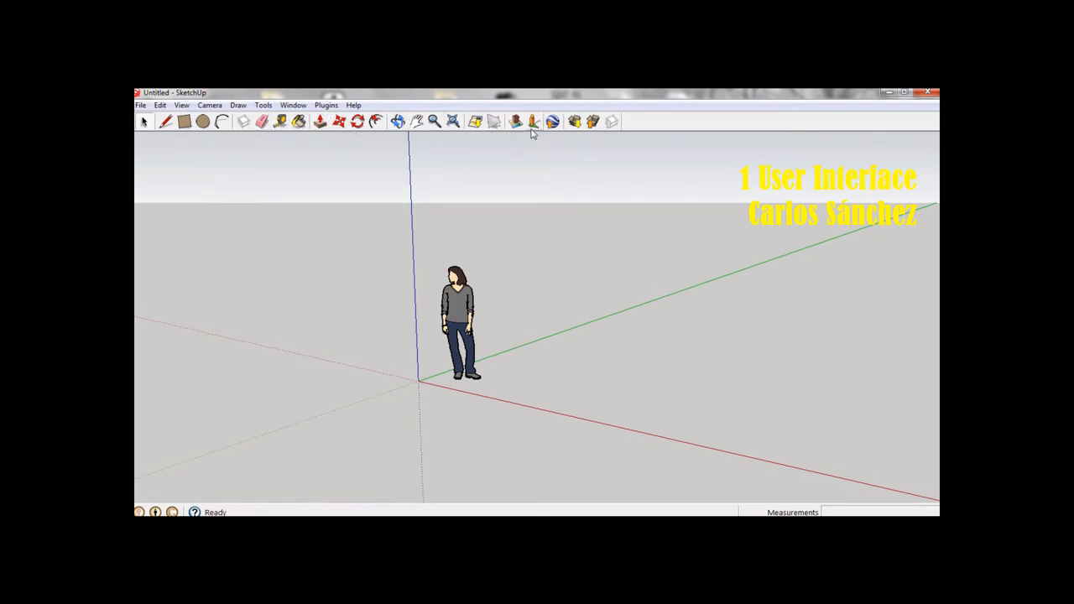
{"action": "mouse_move", "coordinate": [530, 126]}
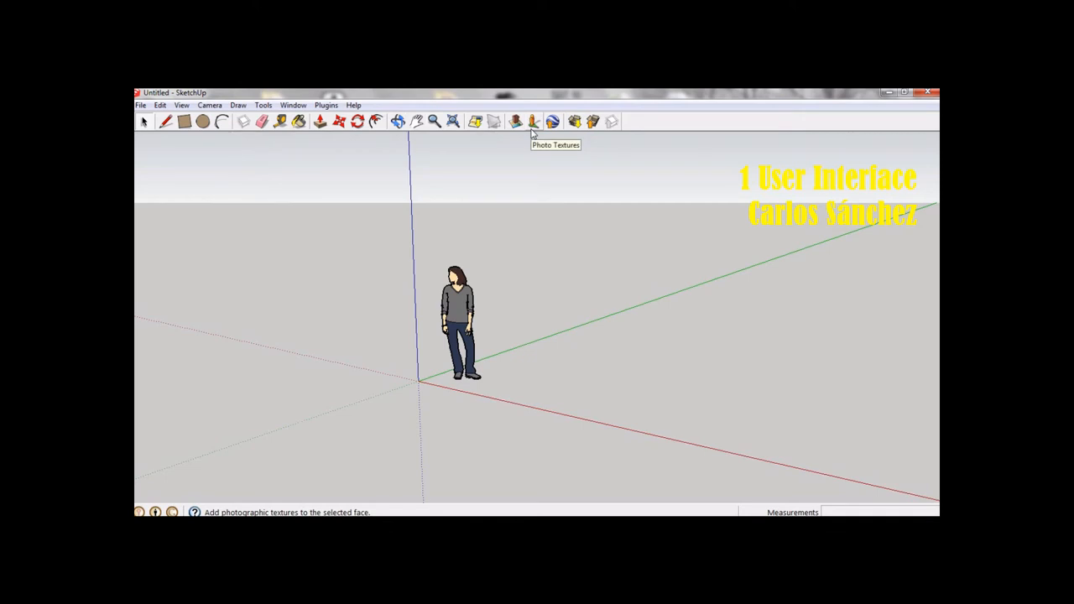
{"action": "mouse_move", "coordinate": [384, 126]}
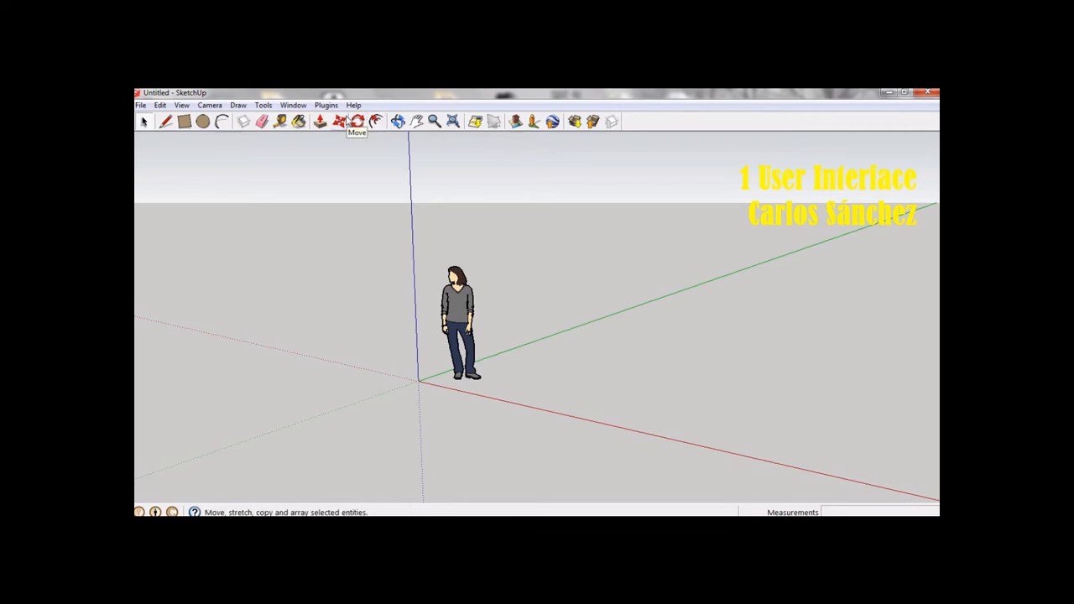
{"action": "mouse_move", "coordinate": [282, 121]}
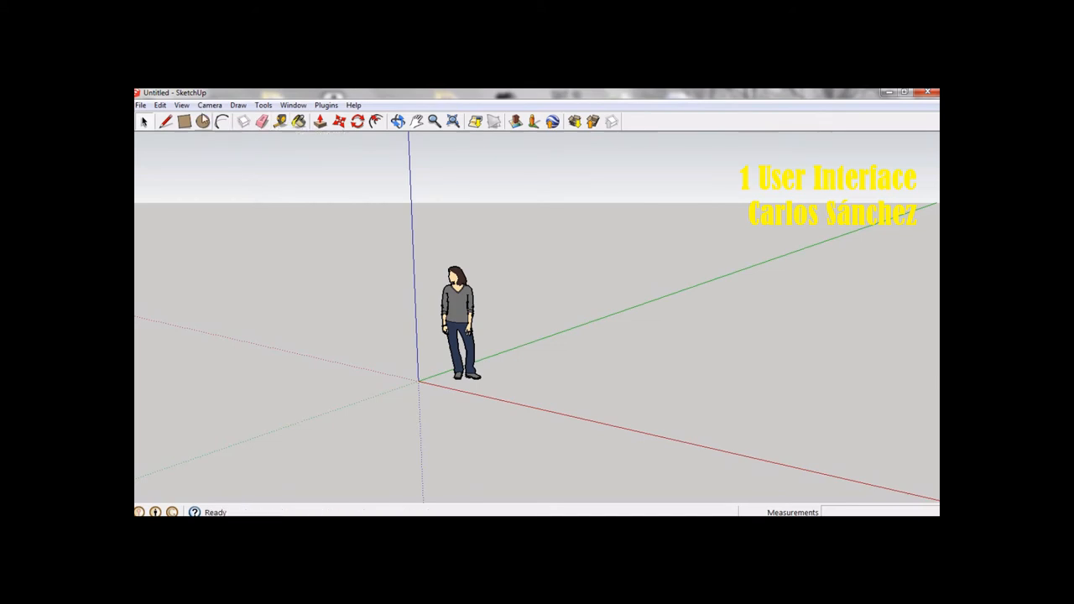
{"action": "mouse_move", "coordinate": [168, 106]}
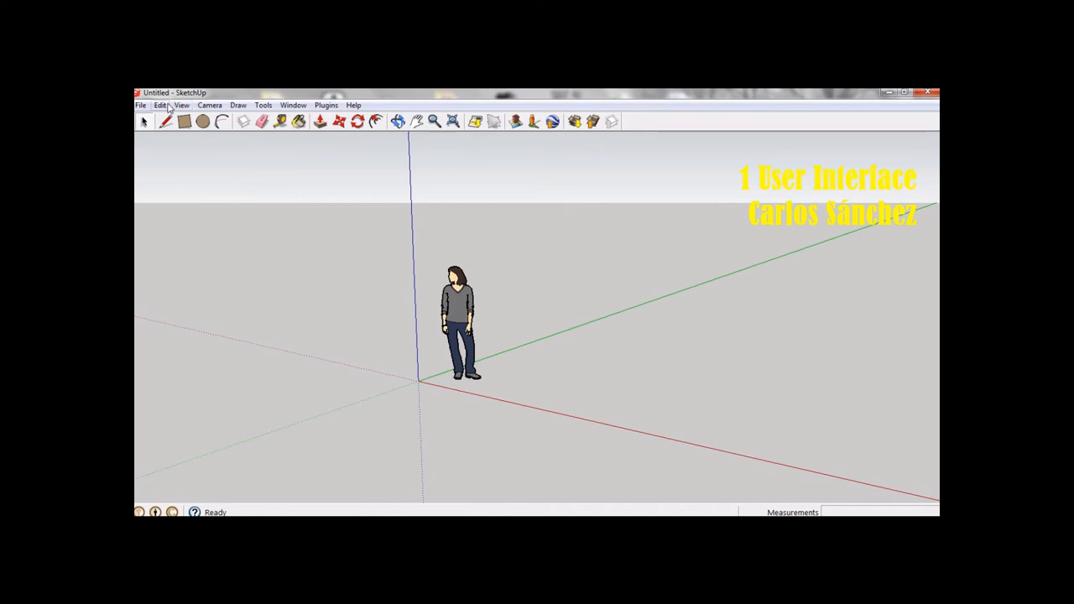
{"action": "left_click", "coordinate": [181, 104]}
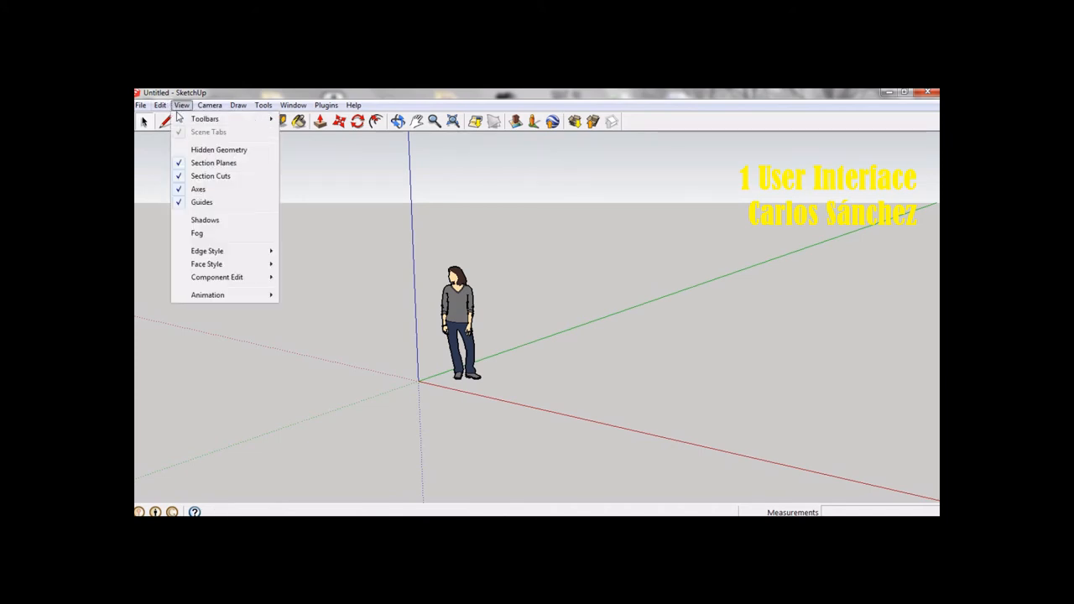
{"action": "mouse_move", "coordinate": [205, 119]}
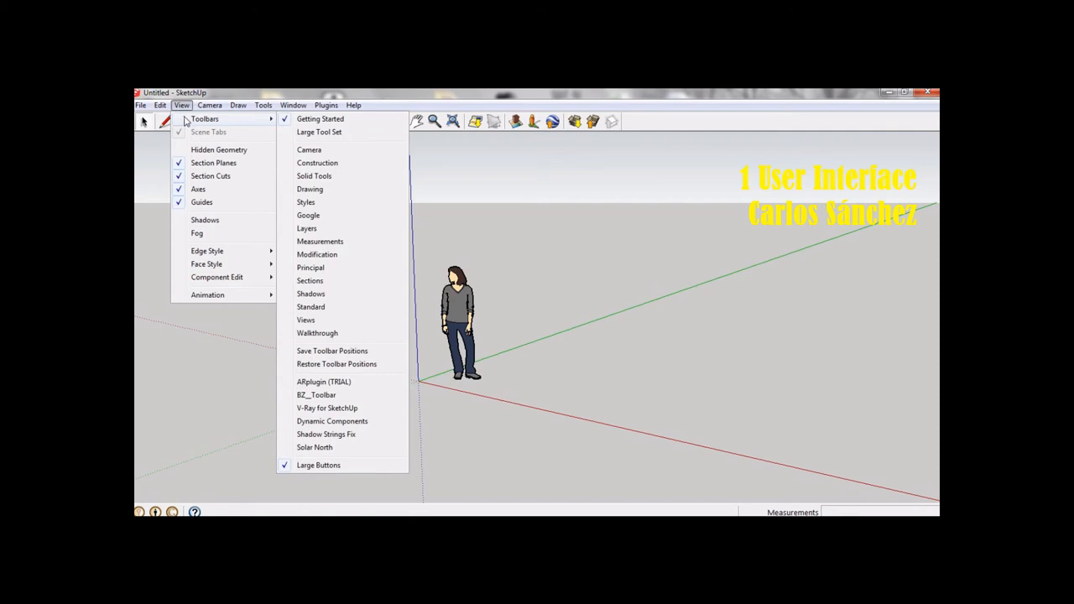
{"action": "mouse_move", "coordinate": [320, 118]}
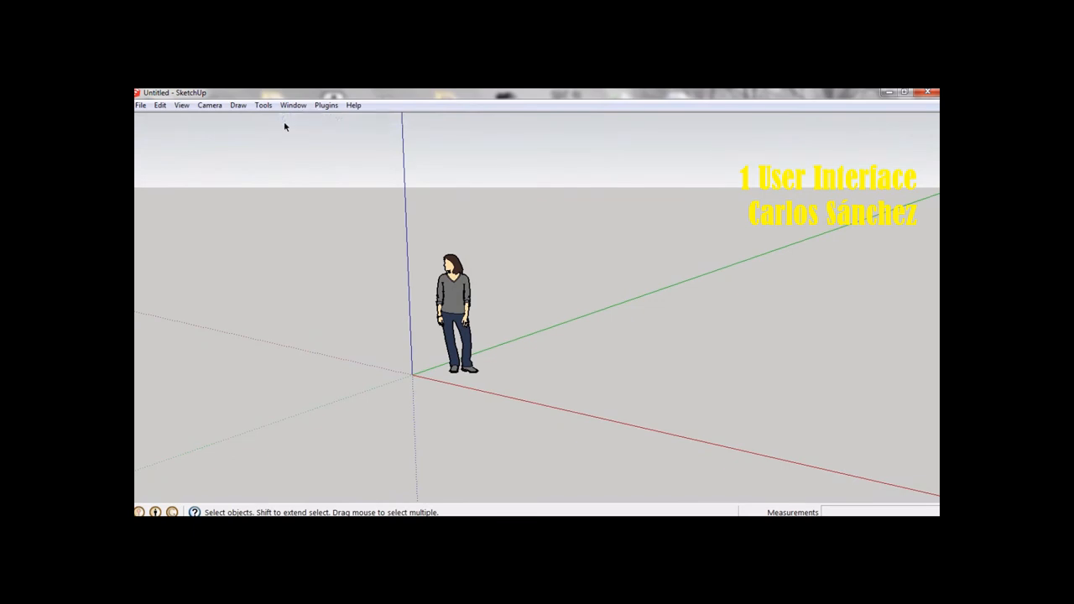
{"action": "left_click", "coordinate": [182, 105]}
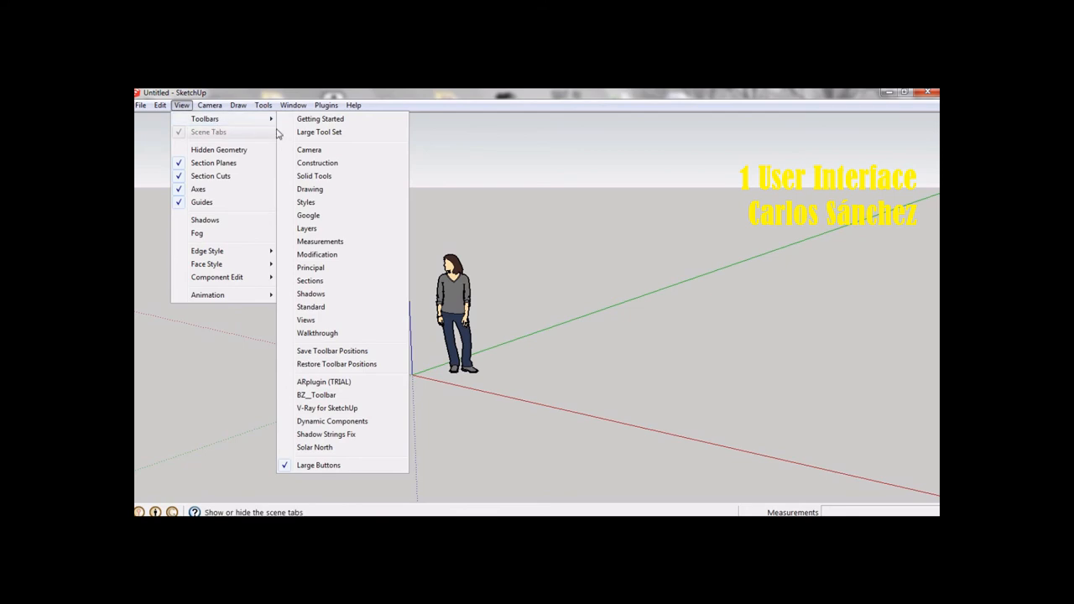
{"action": "mouse_move", "coordinate": [318, 132]}
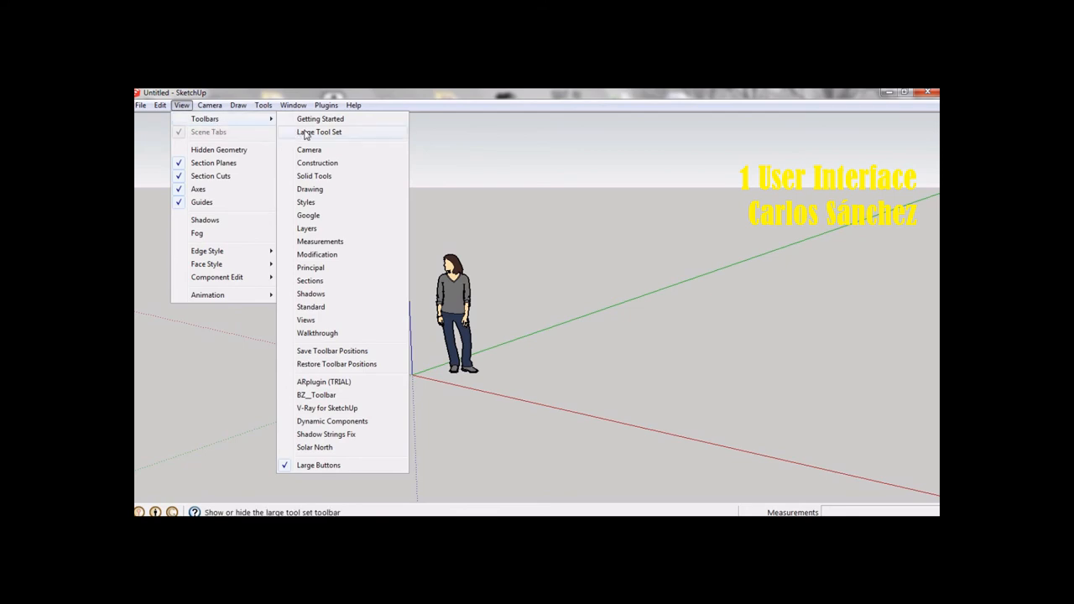
Step: Turn on the Large Tool Set, Layers, Shadows, Standard and Views toolbars
{"action": "left_click", "coordinate": [318, 132]}
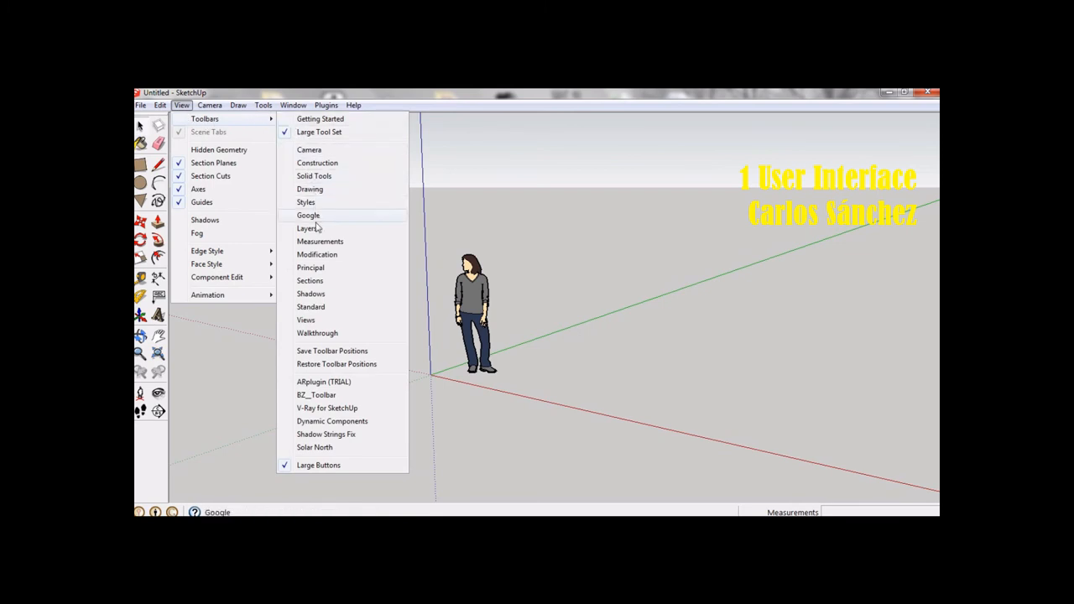
{"action": "left_click", "coordinate": [307, 228]}
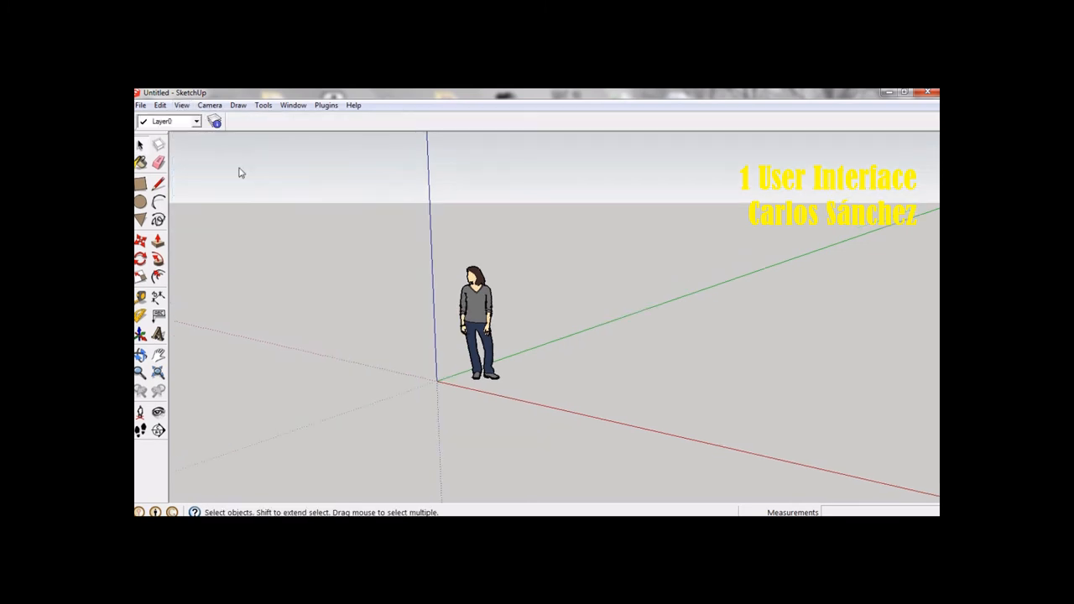
{"action": "left_click", "coordinate": [181, 105]}
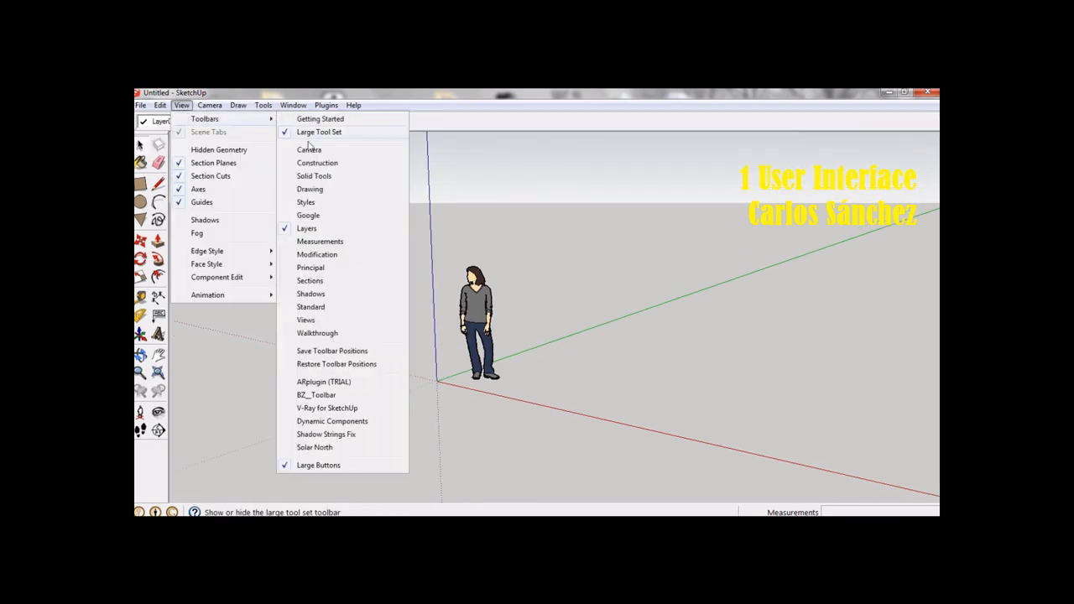
{"action": "mouse_move", "coordinate": [318, 294]}
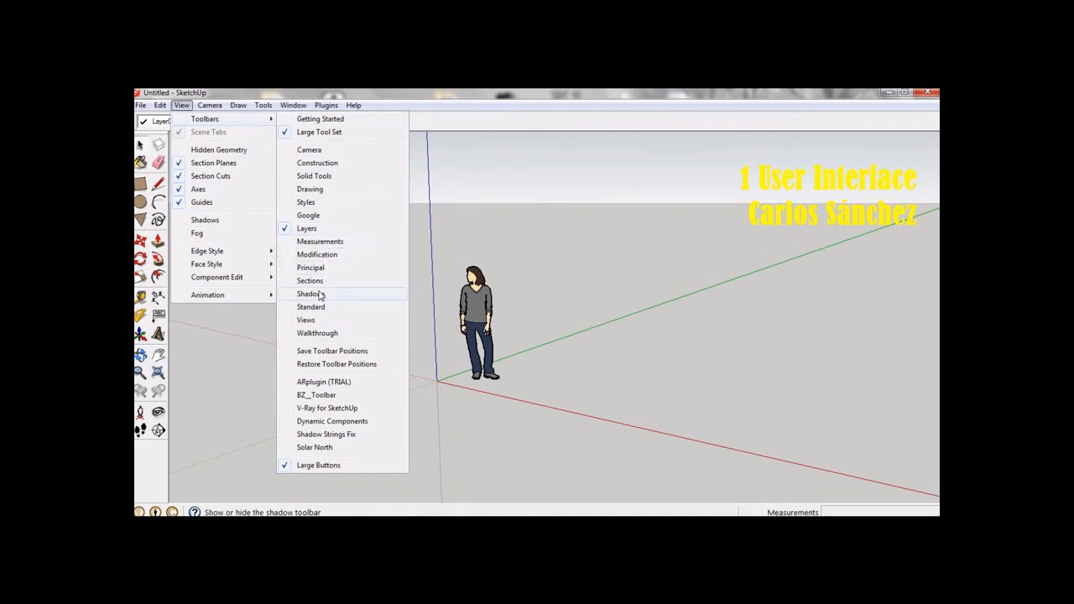
{"action": "left_click", "coordinate": [311, 293]}
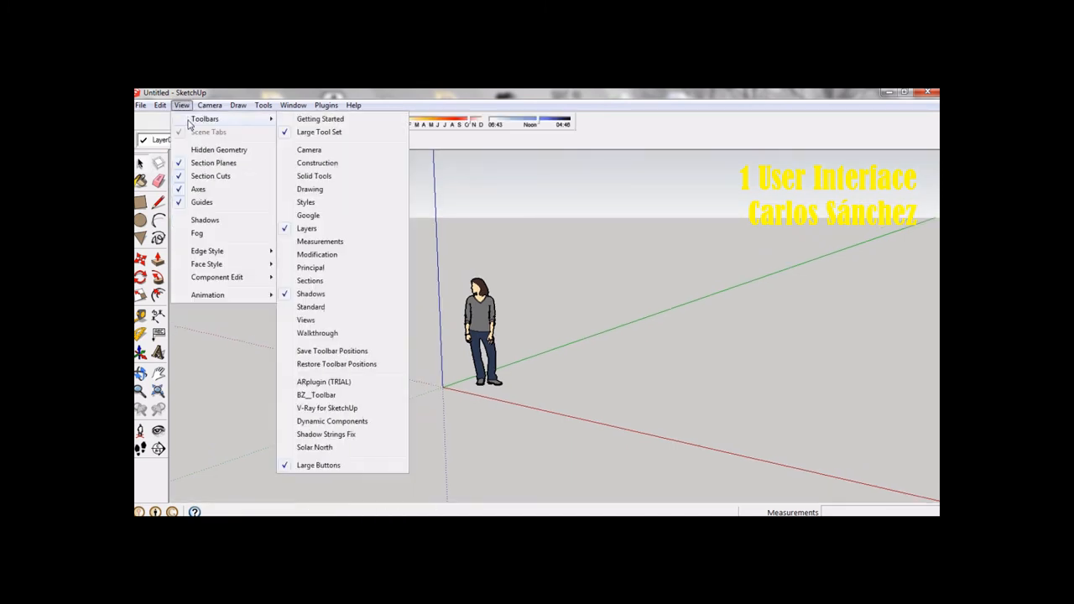
{"action": "mouse_move", "coordinate": [312, 307]}
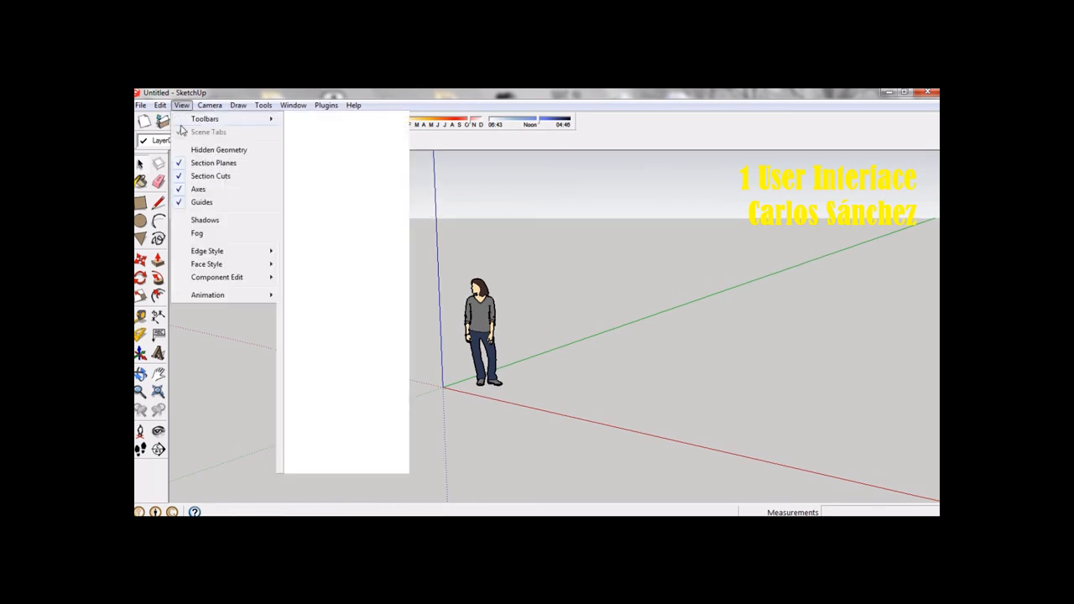
{"action": "left_click", "coordinate": [205, 119]}
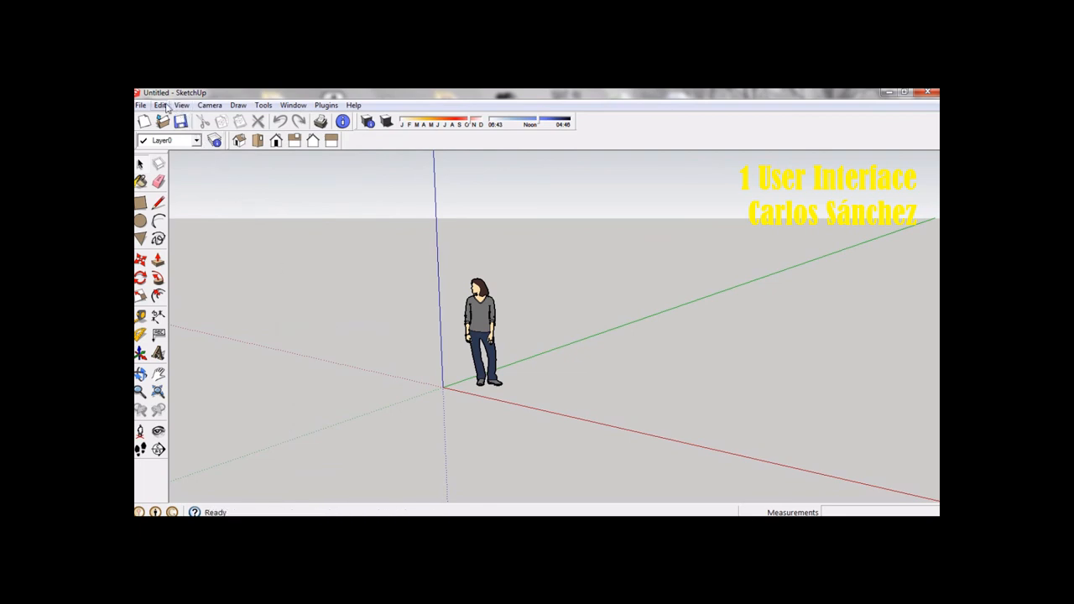
{"action": "left_click", "coordinate": [181, 105]}
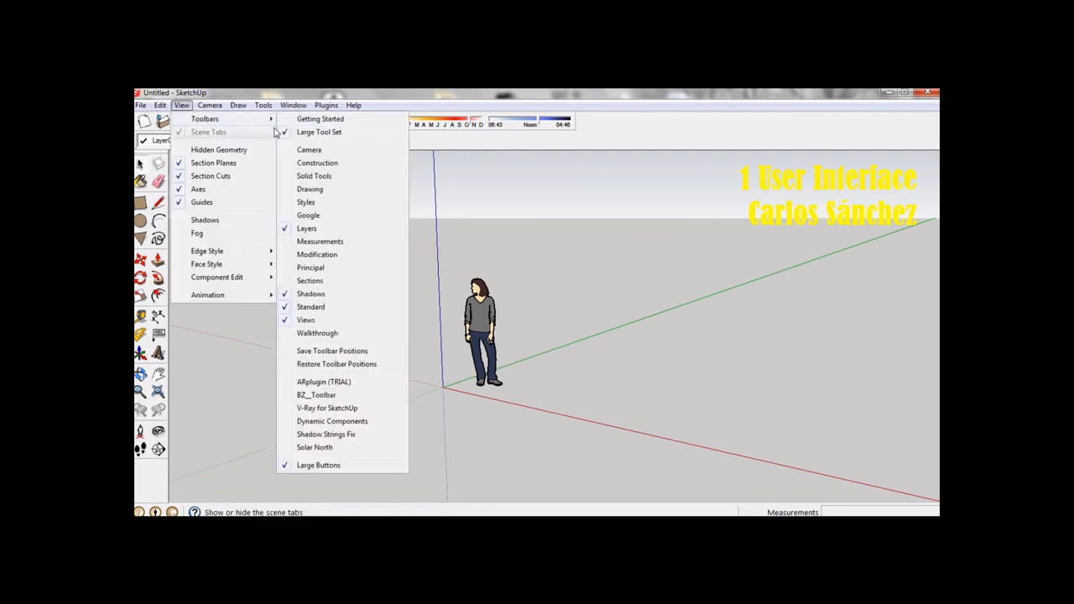